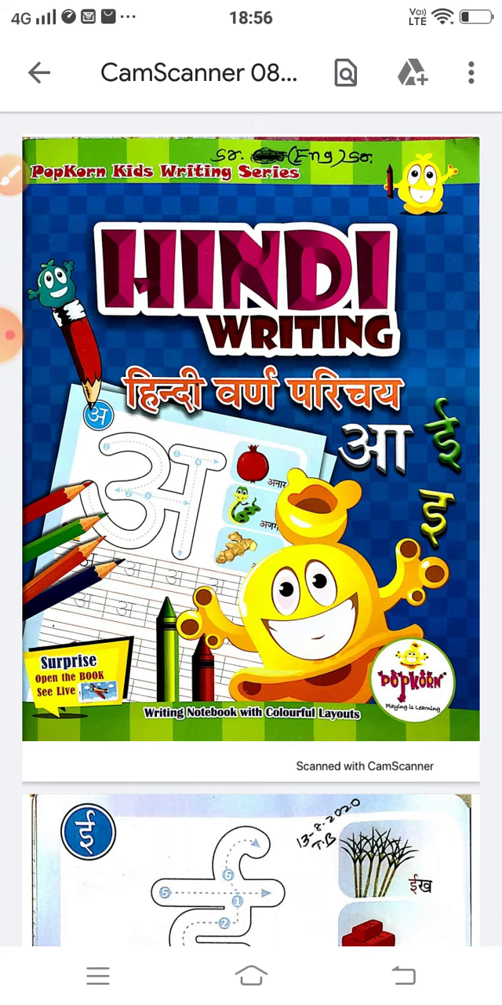
# Step: Scroll down to the second page showing the ई practice workbook page
pyautogui.scroll(-3)
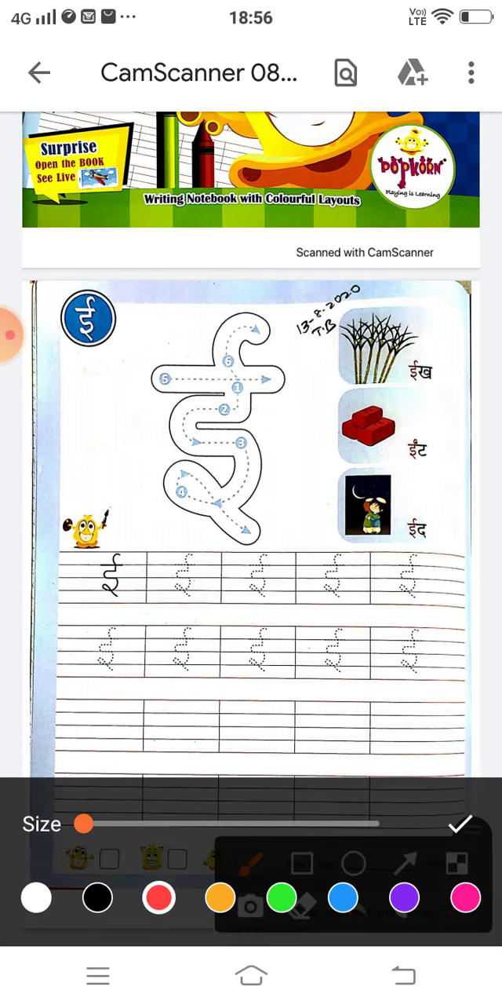
# Step: Draw a red circle around the large letter ई
pyautogui.moveTo(153, 339); pyautogui.dragTo(263, 302)
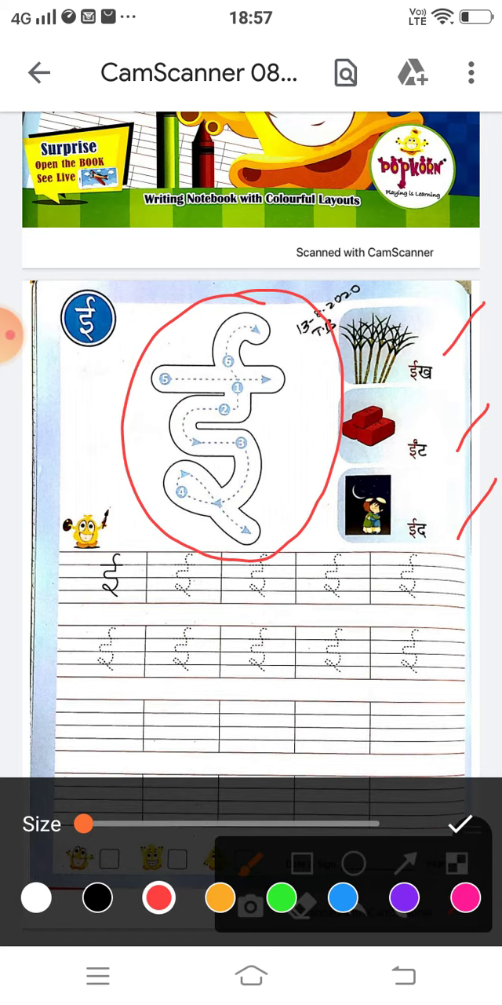
# Step: Trace the middle curve and tail of ई in red, then enlarge the practice boxes
pyautogui.moveTo(240, 389); pyautogui.dragTo(239, 424)
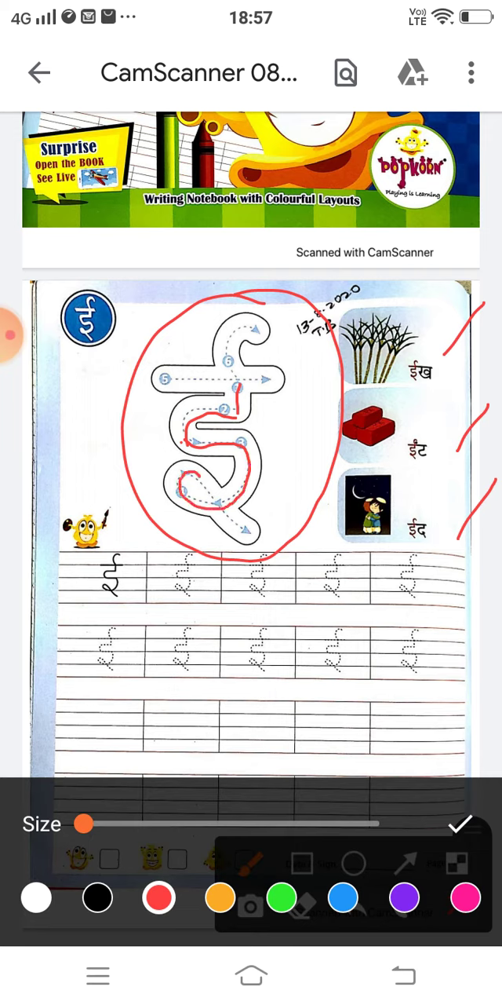
pyautogui.moveTo(202, 477); pyautogui.dragTo(267, 544)
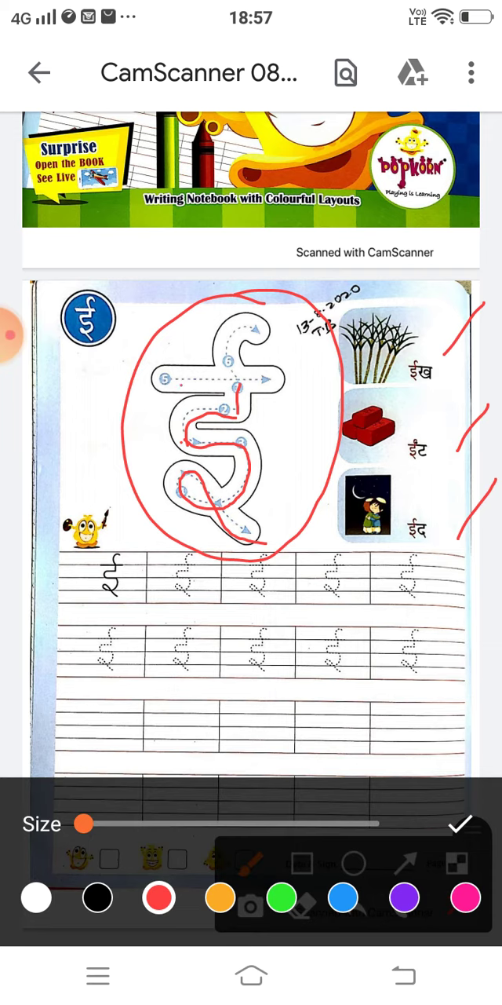
pyautogui.moveTo(179, 385); pyautogui.dragTo(281, 379)
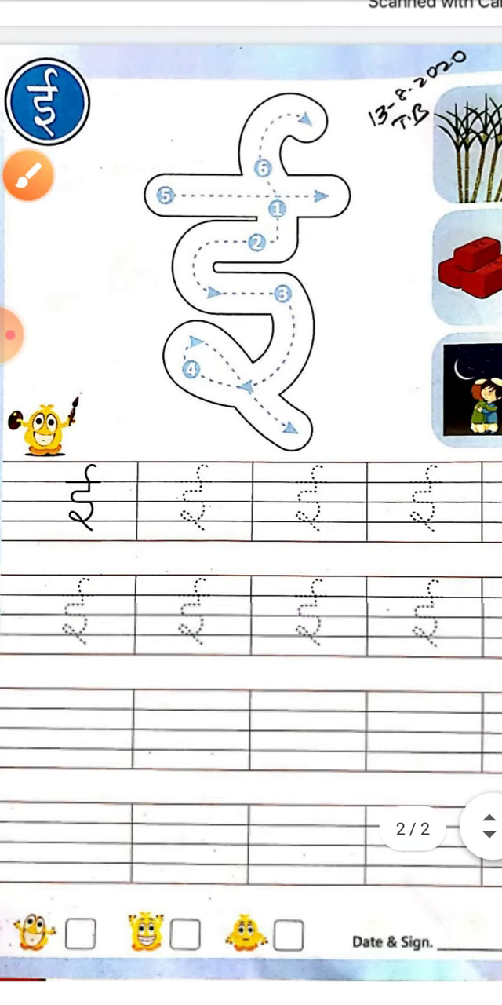
# Step: Re-enable the red pen and write ई over the second and third boxes' dotted guides
pyautogui.click(33, 175)
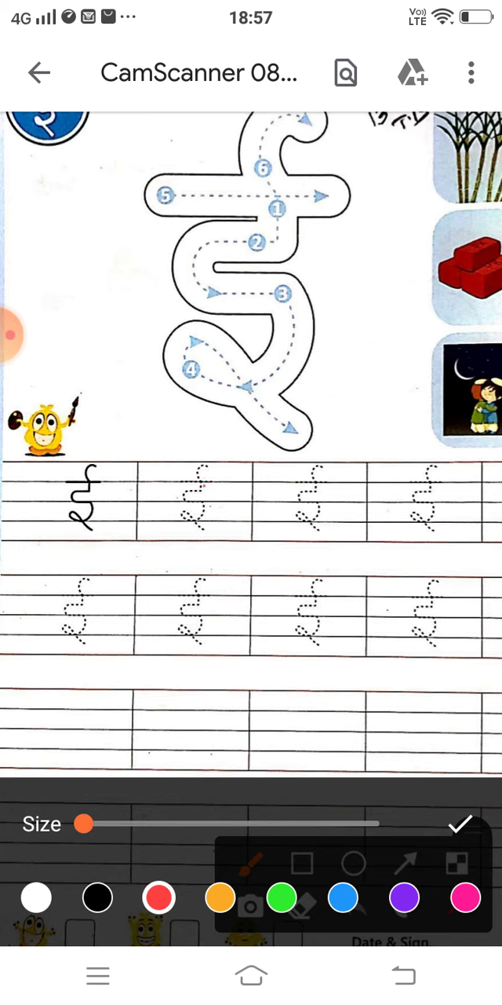
pyautogui.moveTo(185, 499); pyautogui.dragTo(206, 491)
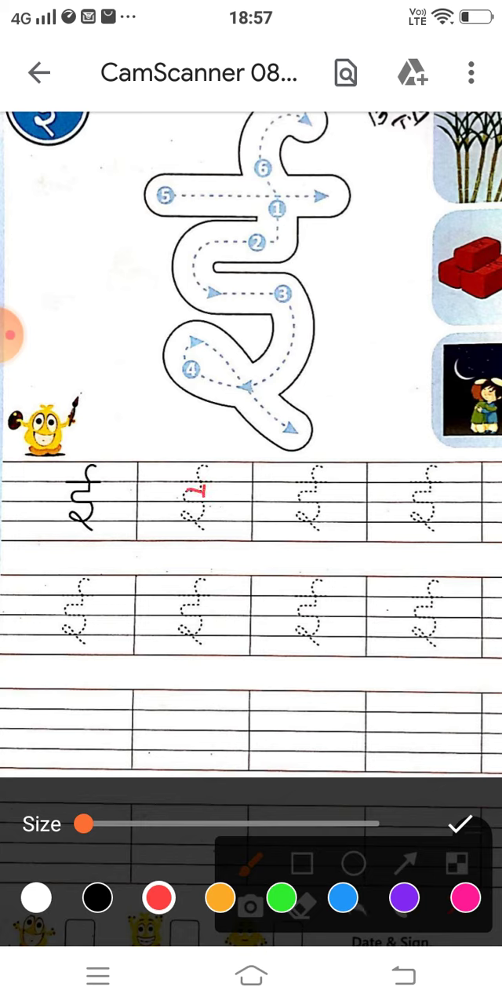
pyautogui.moveTo(197, 487); pyautogui.dragTo(196, 534)
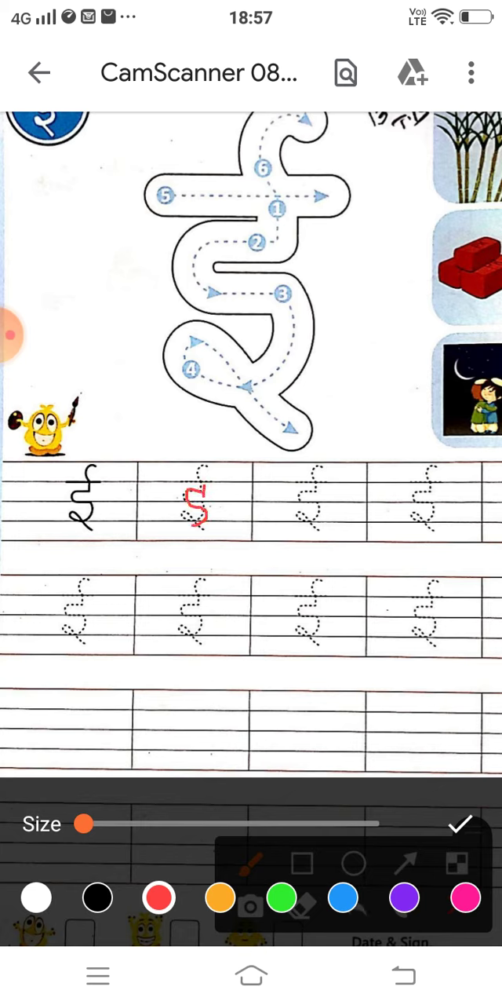
pyautogui.moveTo(196, 503); pyautogui.dragTo(216, 545)
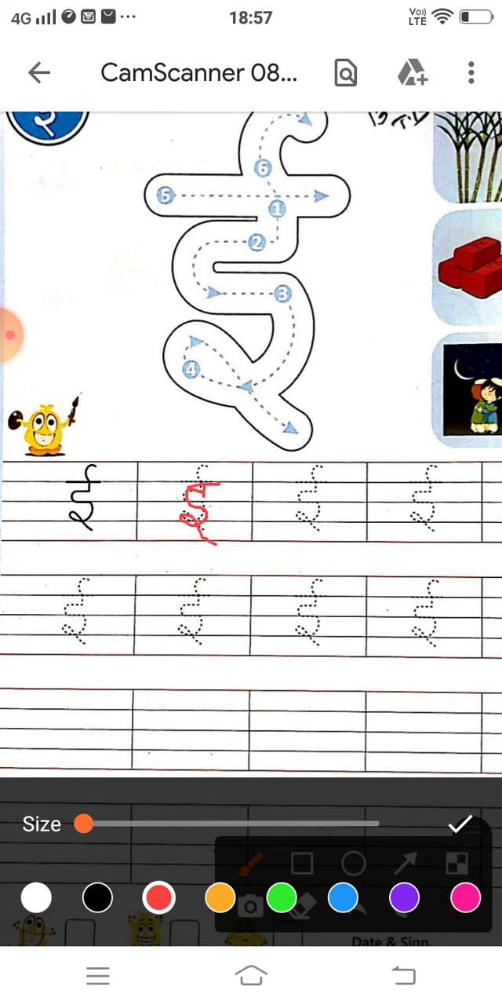
pyautogui.moveTo(195, 486); pyautogui.dragTo(206, 471)
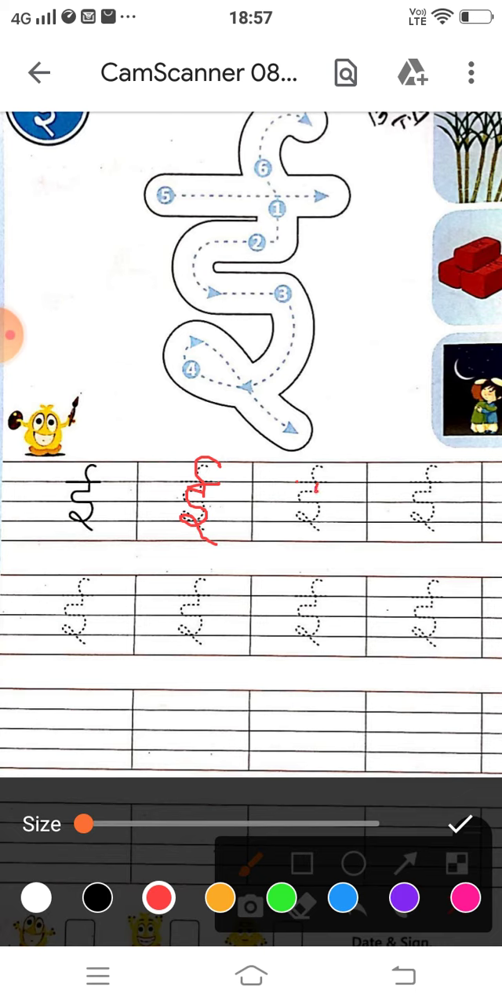
pyautogui.moveTo(314, 490); pyautogui.dragTo(306, 511)
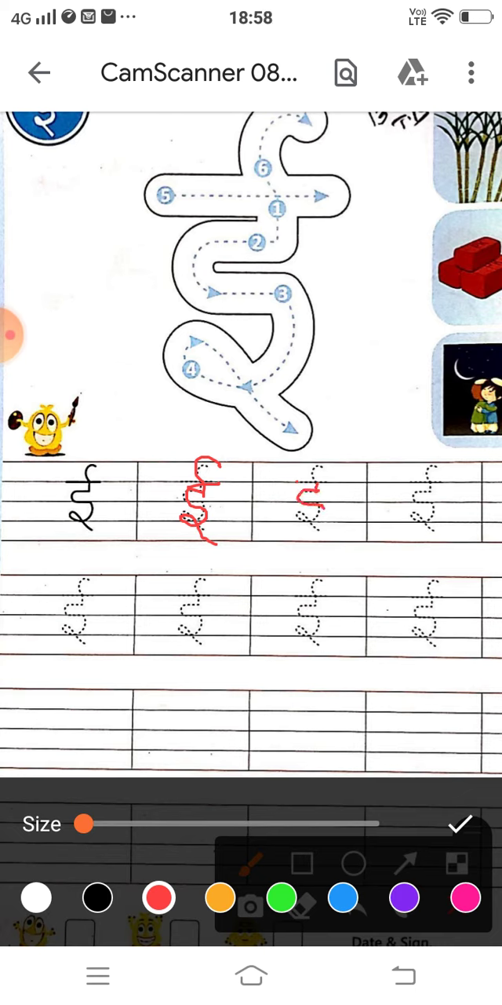